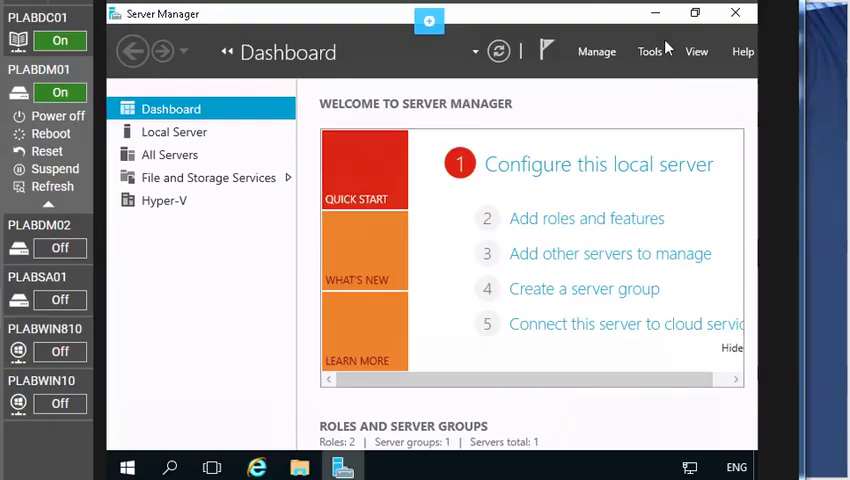
# Step: Launch the DHCP console from Server Manager's Tools menu on PLABDC01
pyautogui.click(648, 52)
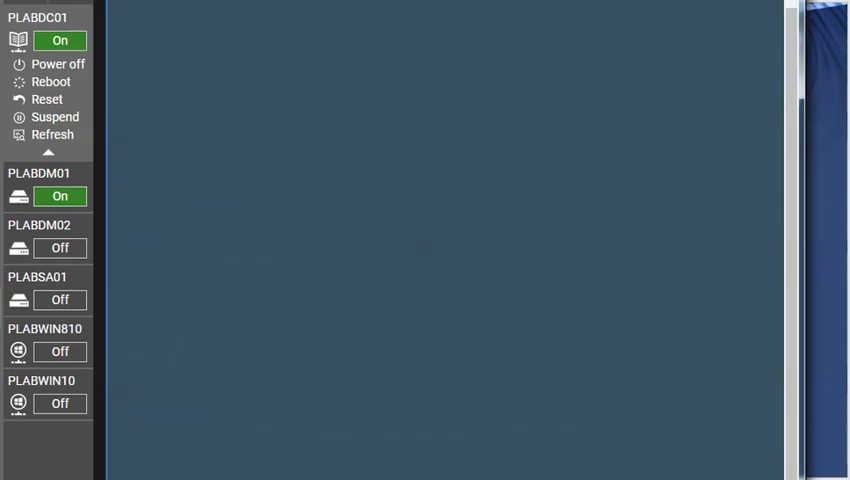
pyautogui.click(650, 52)
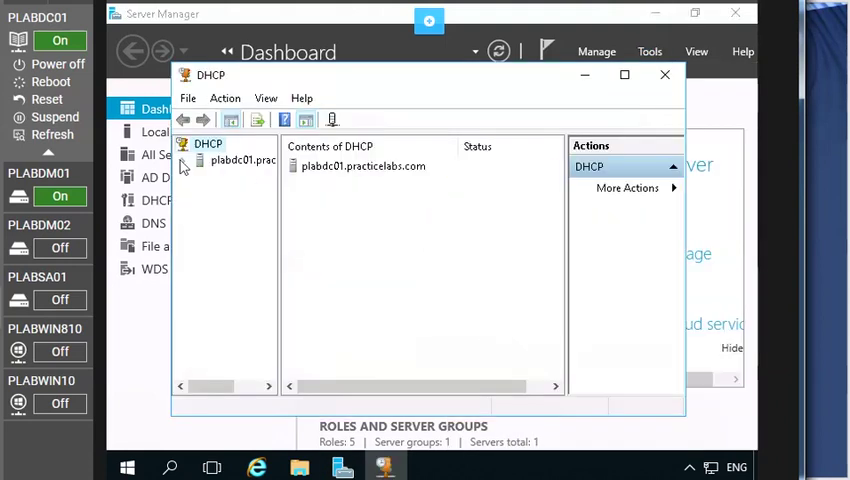
# Step: Expand the server's IPv4 node and activate Scope [192.168.0.0] Local Network
pyautogui.click(184, 166)
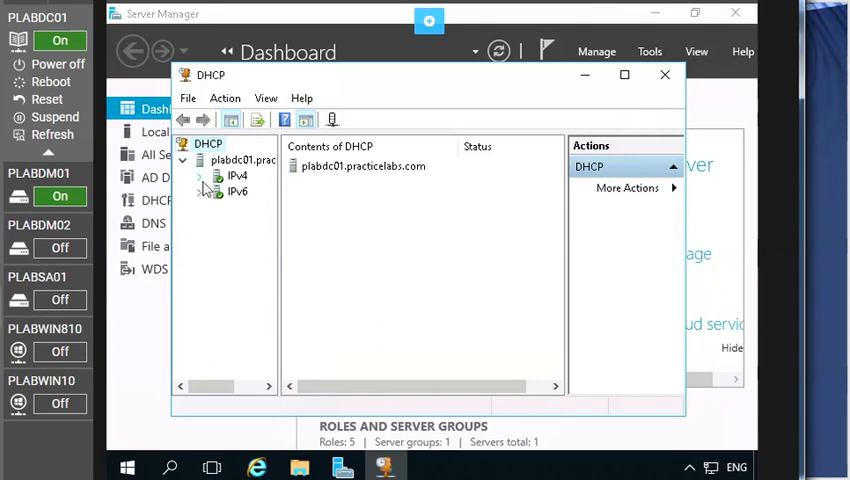
pyautogui.click(200, 176)
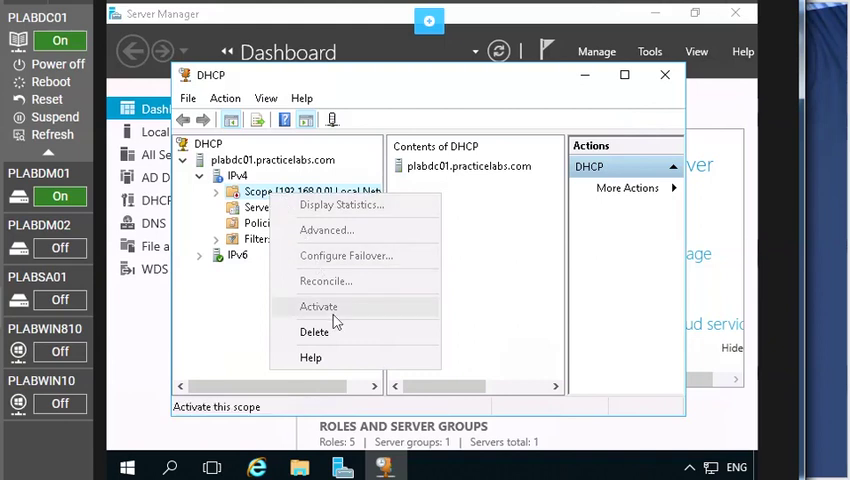
pyautogui.click(318, 306)
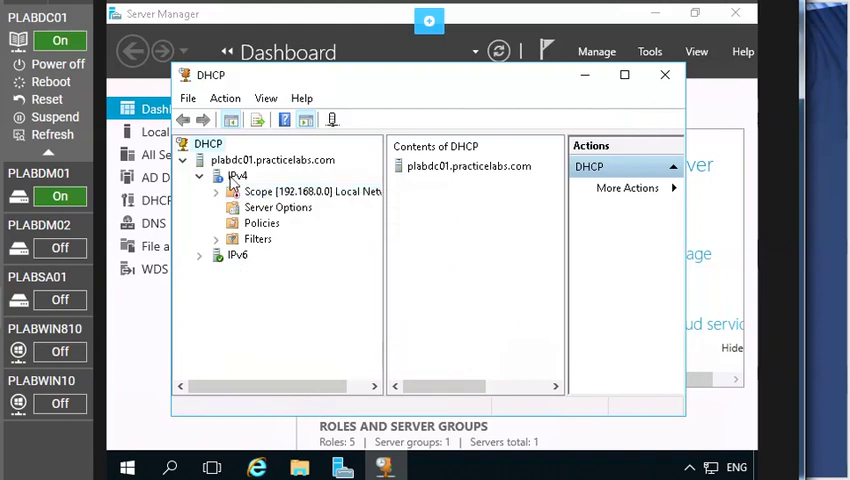
pyautogui.rightClick(238, 176)
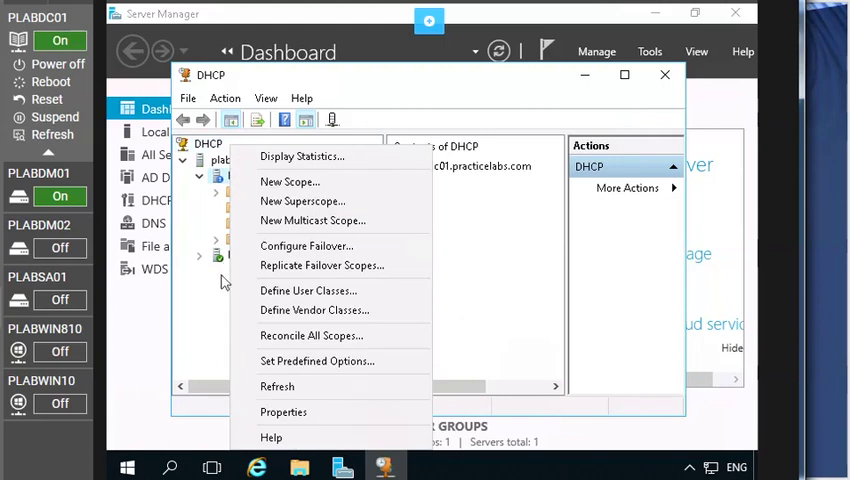
pyautogui.moveTo(208, 332)
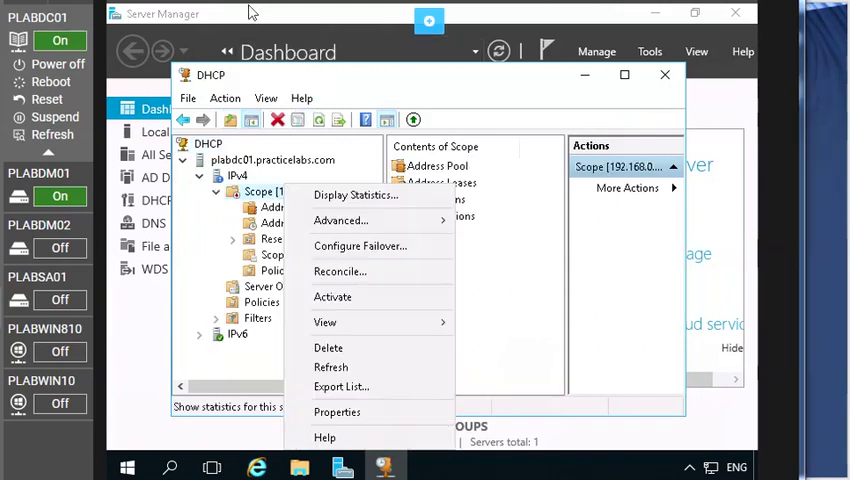
pyautogui.moveTo(324, 322)
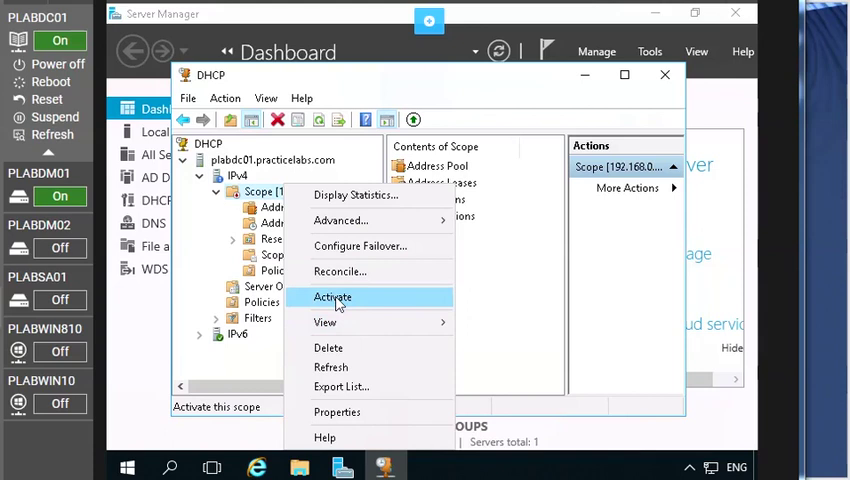
pyautogui.click(332, 296)
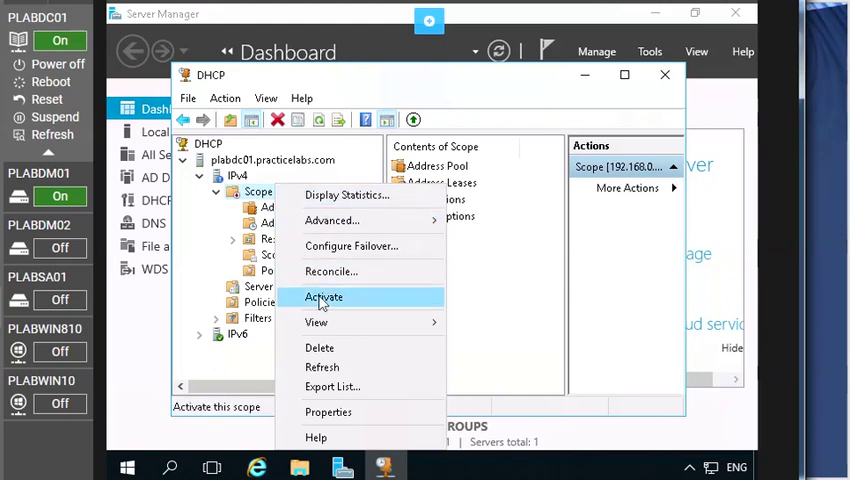
pyautogui.click(324, 296)
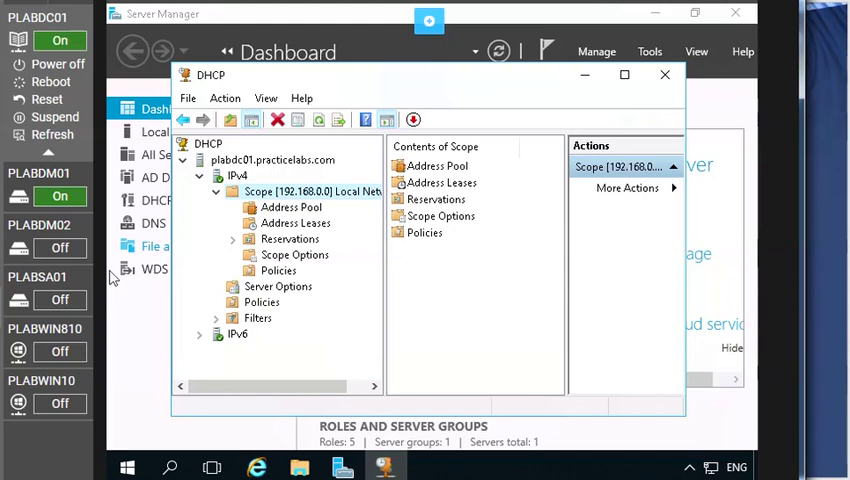
# Step: In the scope's Advanced properties, assign addresses to both DHCP and BOOTP clients and apply
pyautogui.rightClick(284, 192)
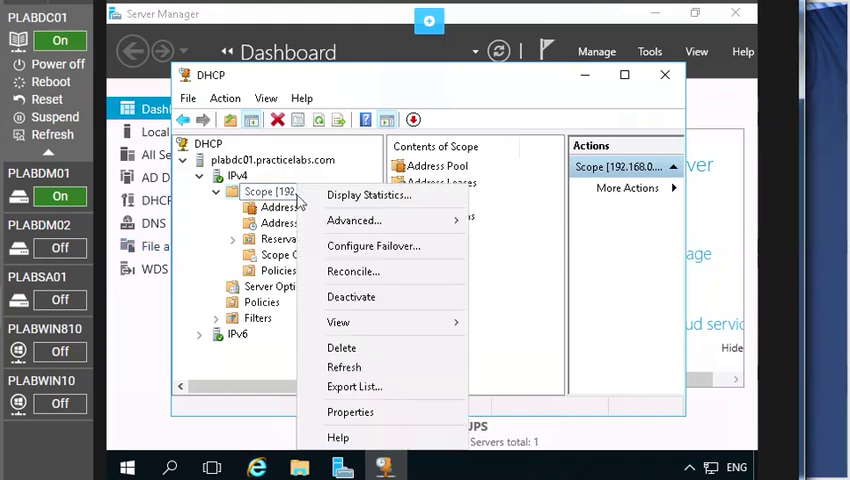
pyautogui.moveTo(350, 412)
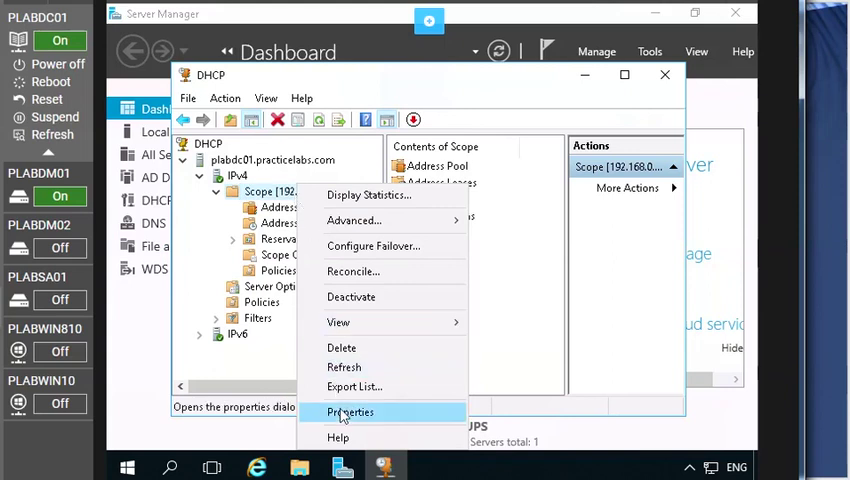
pyautogui.click(348, 412)
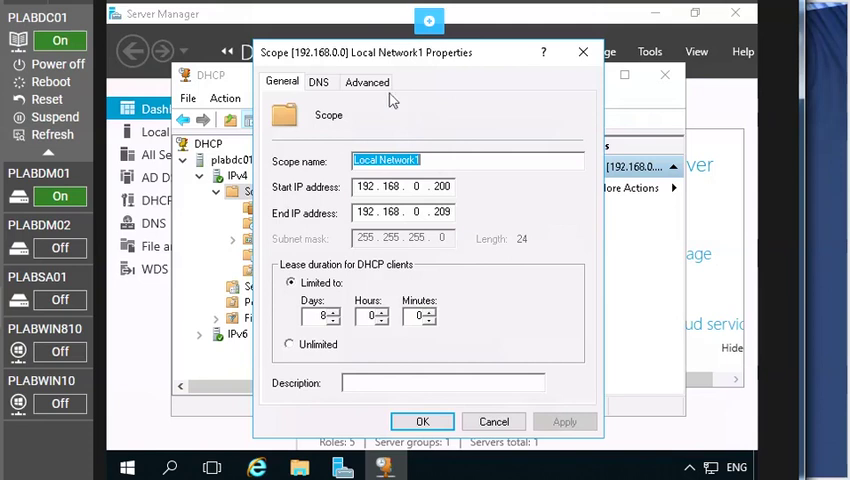
pyautogui.click(366, 80)
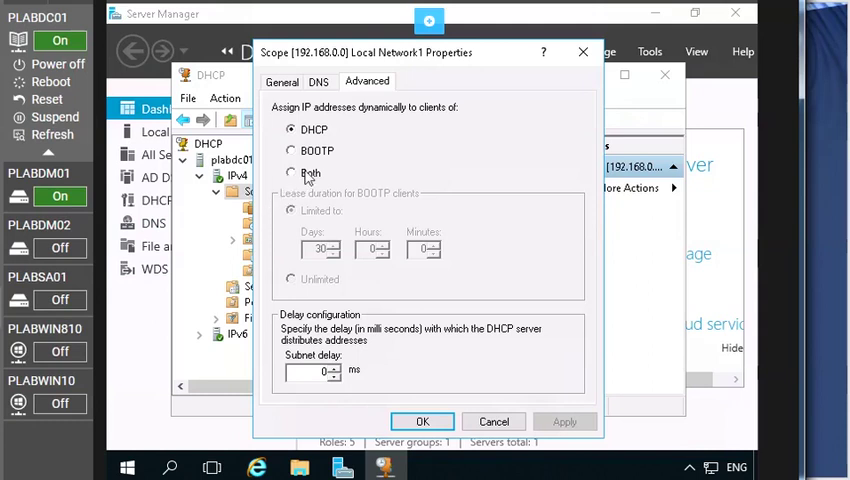
pyautogui.click(292, 172)
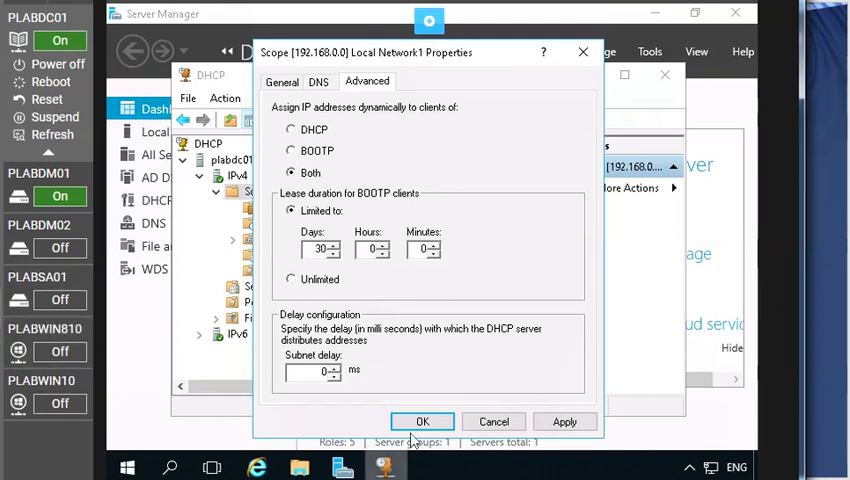
pyautogui.click(422, 420)
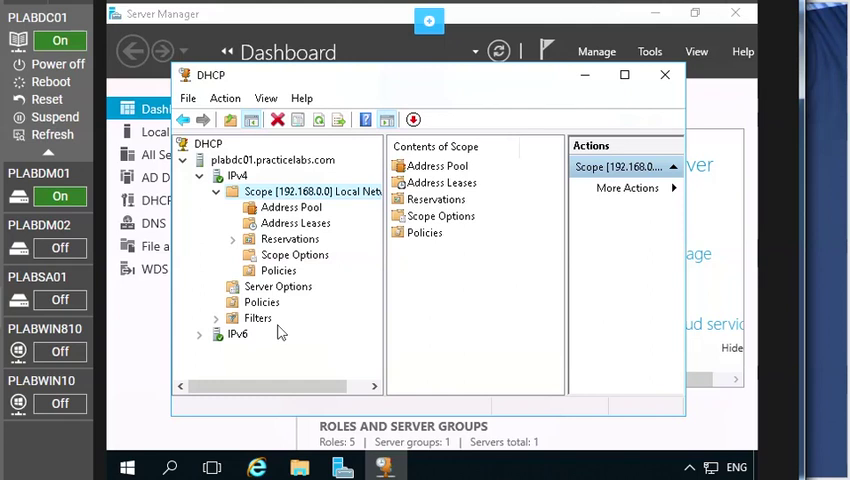
pyautogui.moveTo(120, 352)
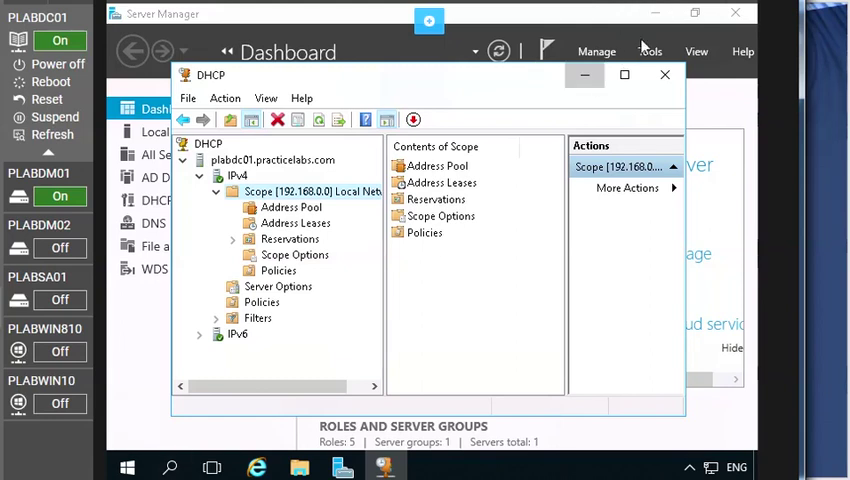
# Step: Launch Windows Deployment Services, expand Servers and bring up actions for PLABDC01.PRACTICELABS.COM
pyautogui.click(648, 52)
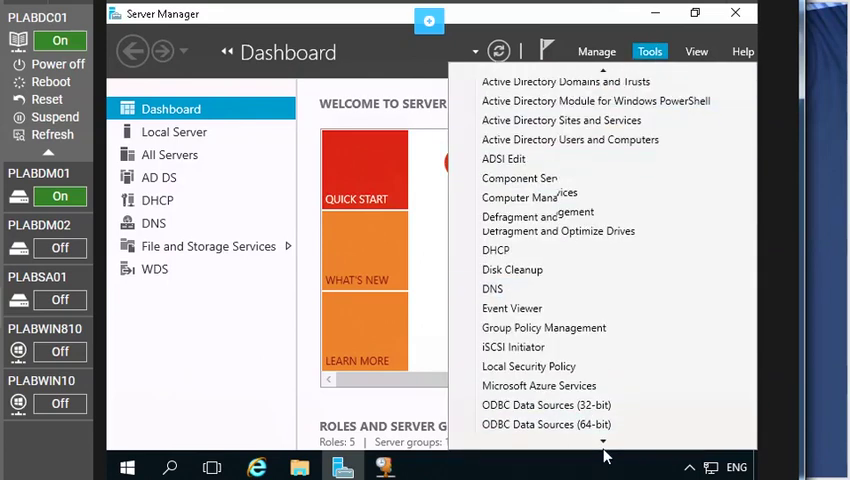
pyautogui.scroll(-3)
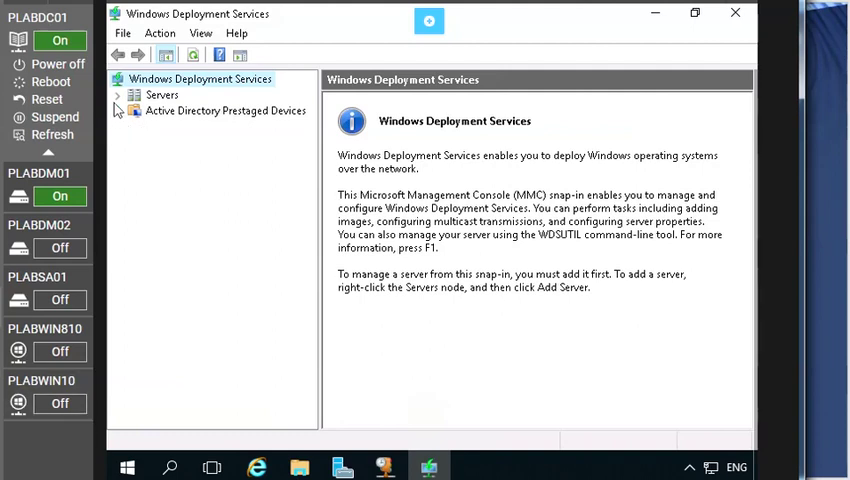
pyautogui.click(118, 94)
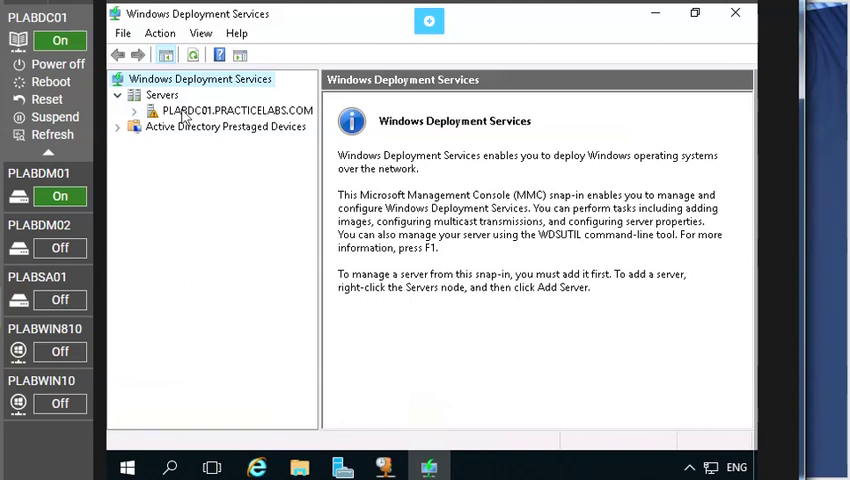
pyautogui.click(236, 110)
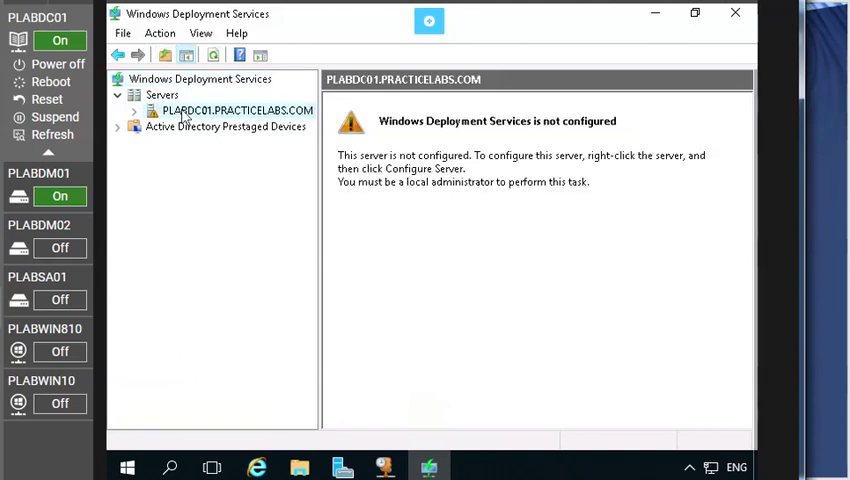
pyautogui.rightClick(236, 110)
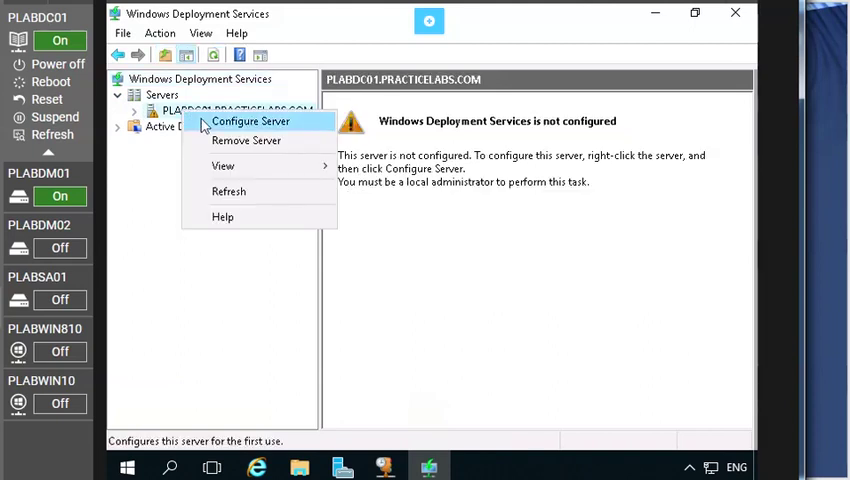
# Step: Start Configure Server keeping Active Directory integration, decline the system volume and set the folder to D:\RemoteInstall
pyautogui.click(250, 120)
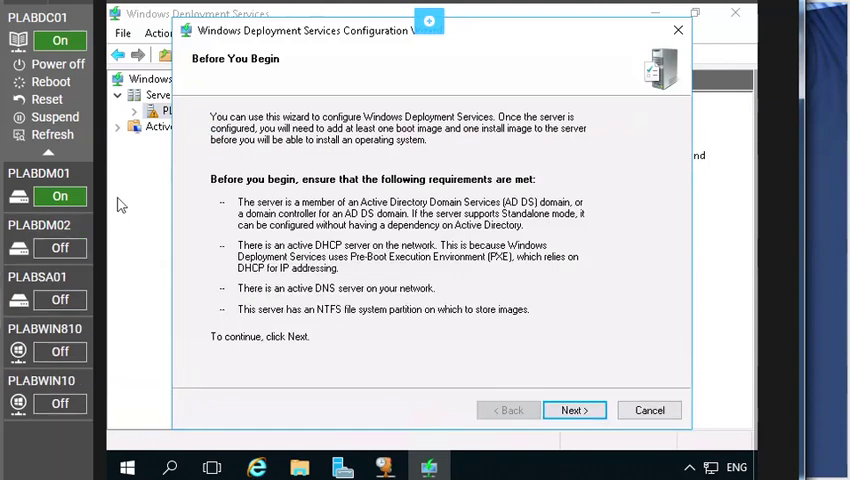
pyautogui.moveTo(444, 470)
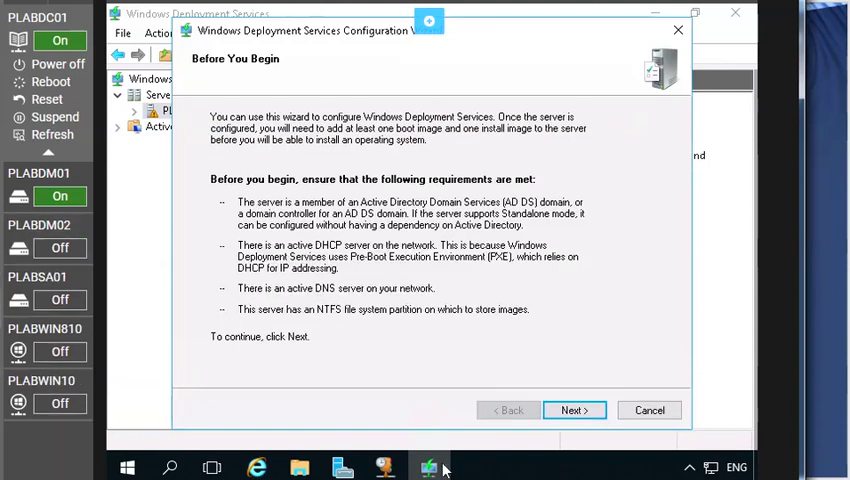
pyautogui.click(574, 410)
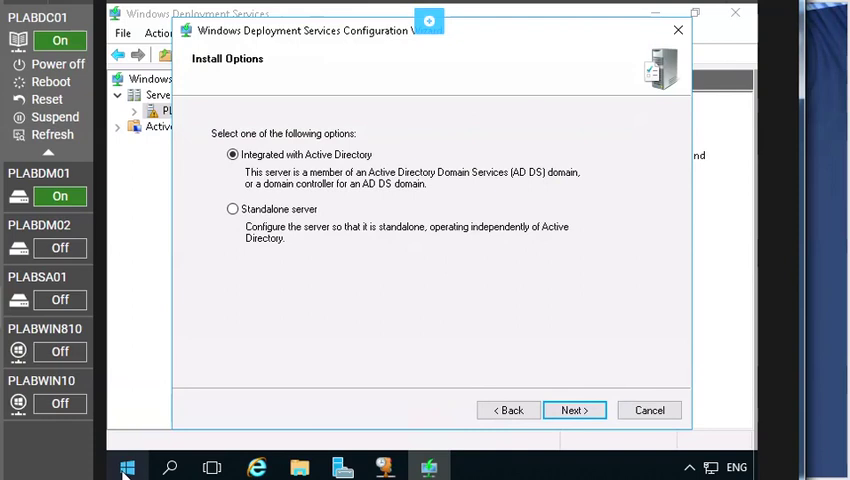
pyautogui.moveTo(214, 356)
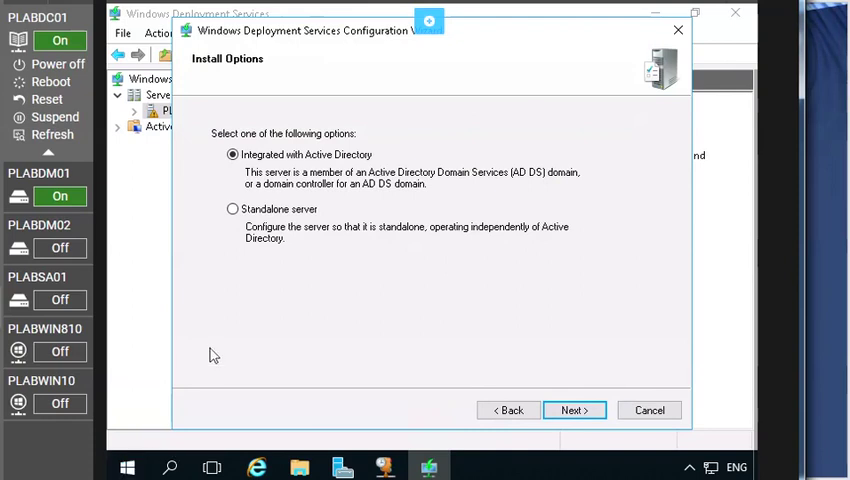
pyautogui.moveTo(518, 382)
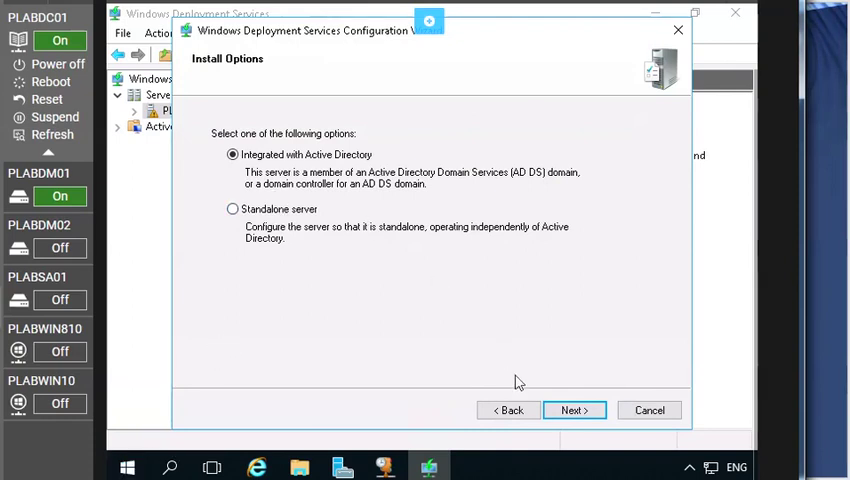
pyautogui.click(574, 410)
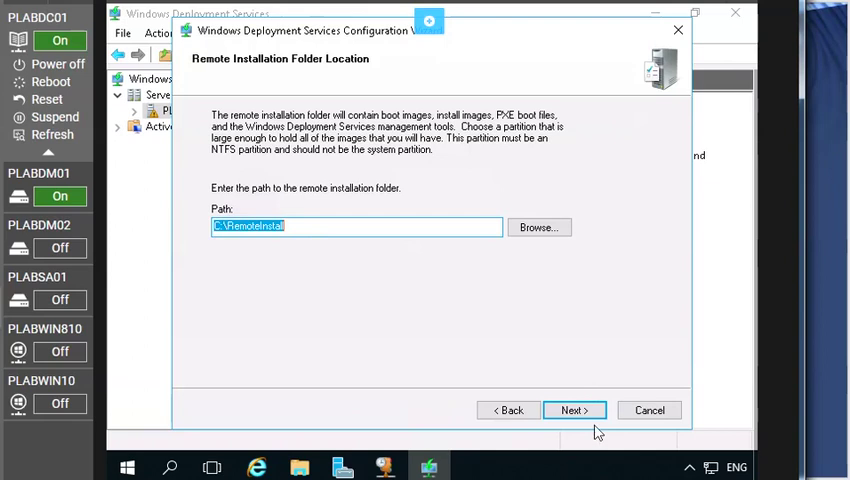
pyautogui.click(574, 410)
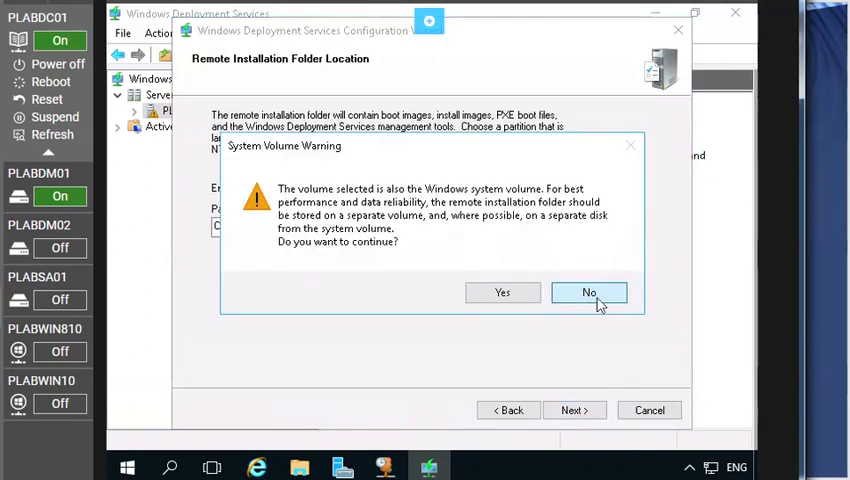
pyautogui.click(588, 292)
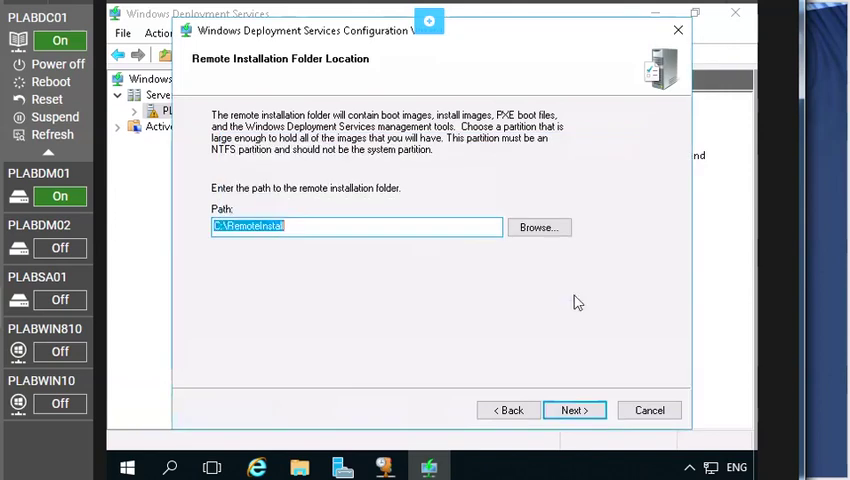
pyautogui.click(222, 224)
pyautogui.write('D')
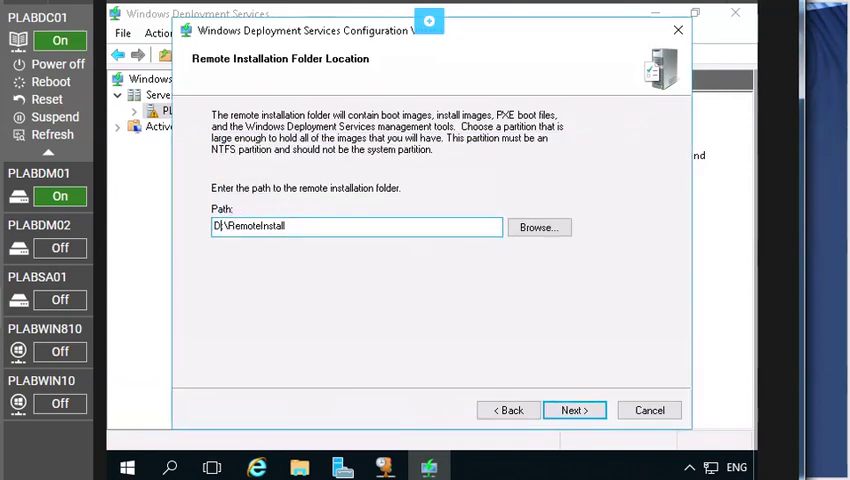
pyautogui.moveTo(556, 404)
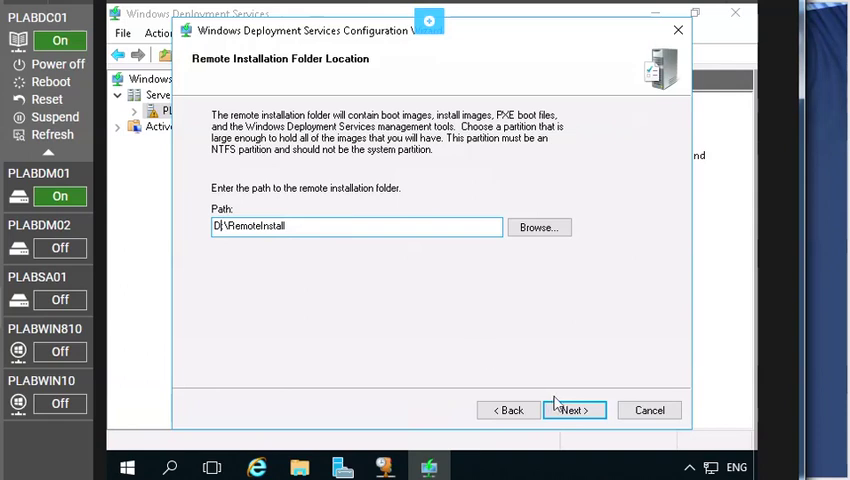
# Step: Keep proxy DHCP options, set PXE to respond to all clients (known and unknown), and finish the wizard
pyautogui.click(572, 410)
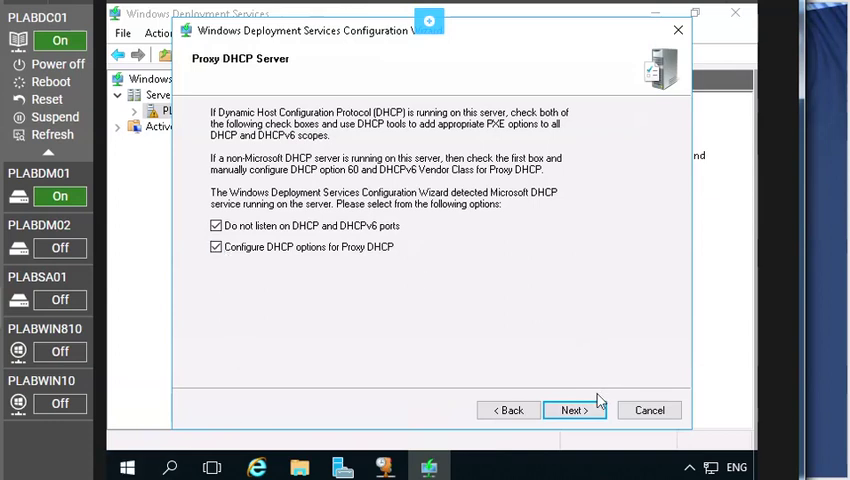
pyautogui.click(572, 410)
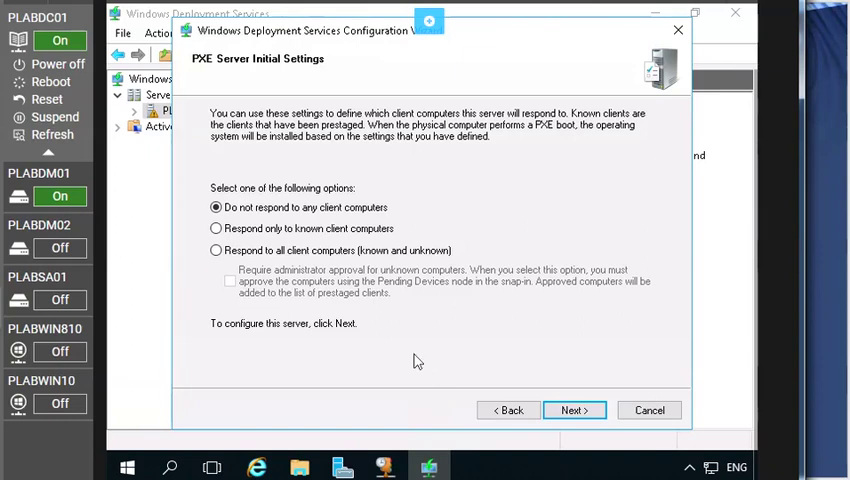
pyautogui.moveTo(310, 296)
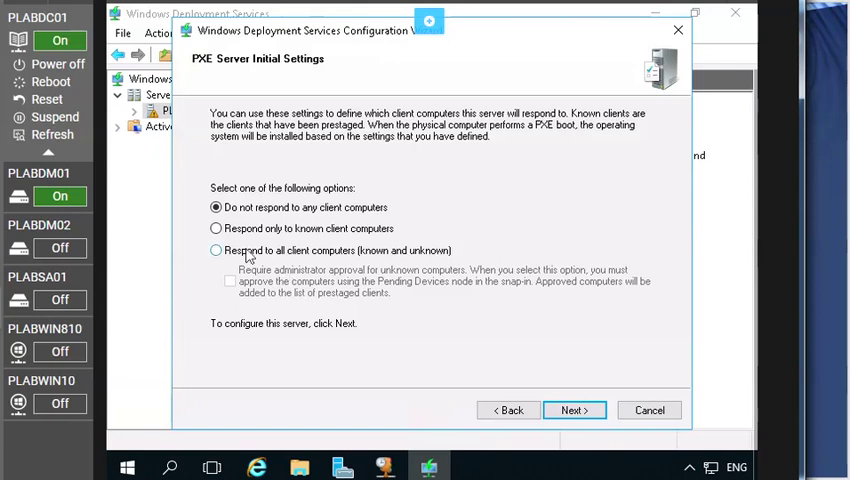
pyautogui.click(216, 250)
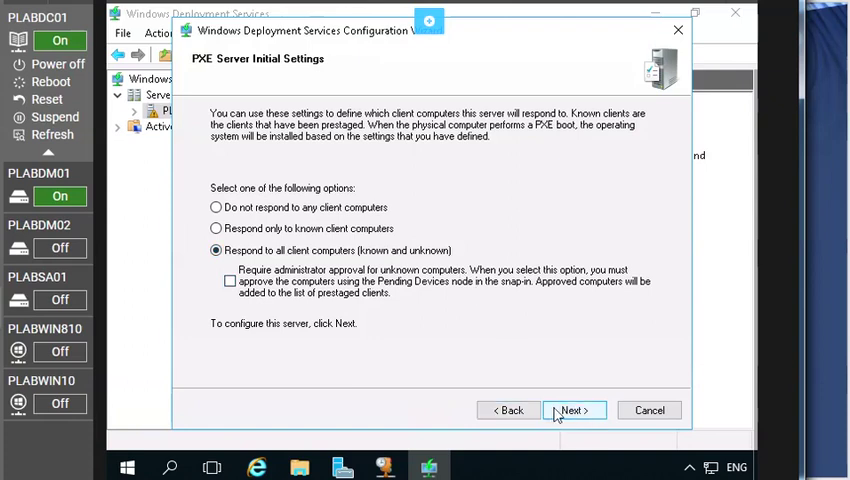
pyautogui.click(574, 410)
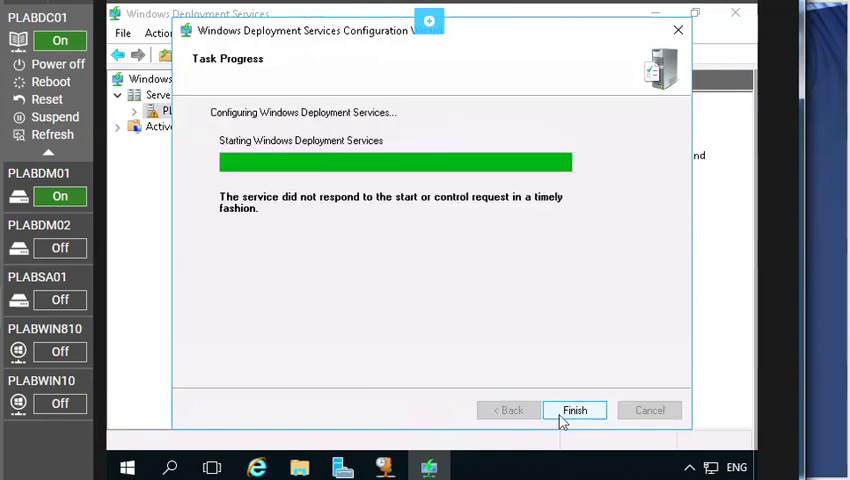
pyautogui.click(576, 410)
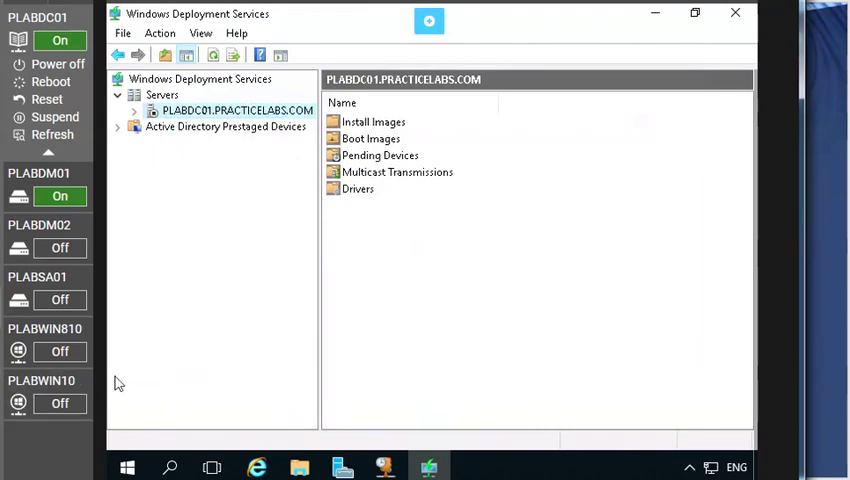